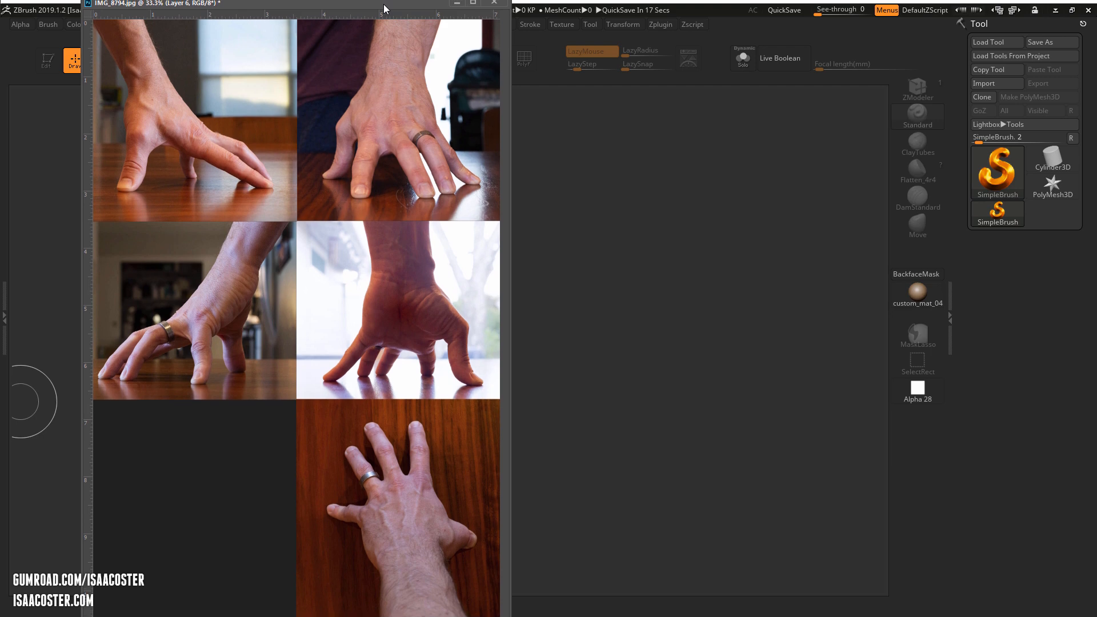
Bring the ZBrush window with its empty canvas in front of the image editor.
left_click(495, 3)
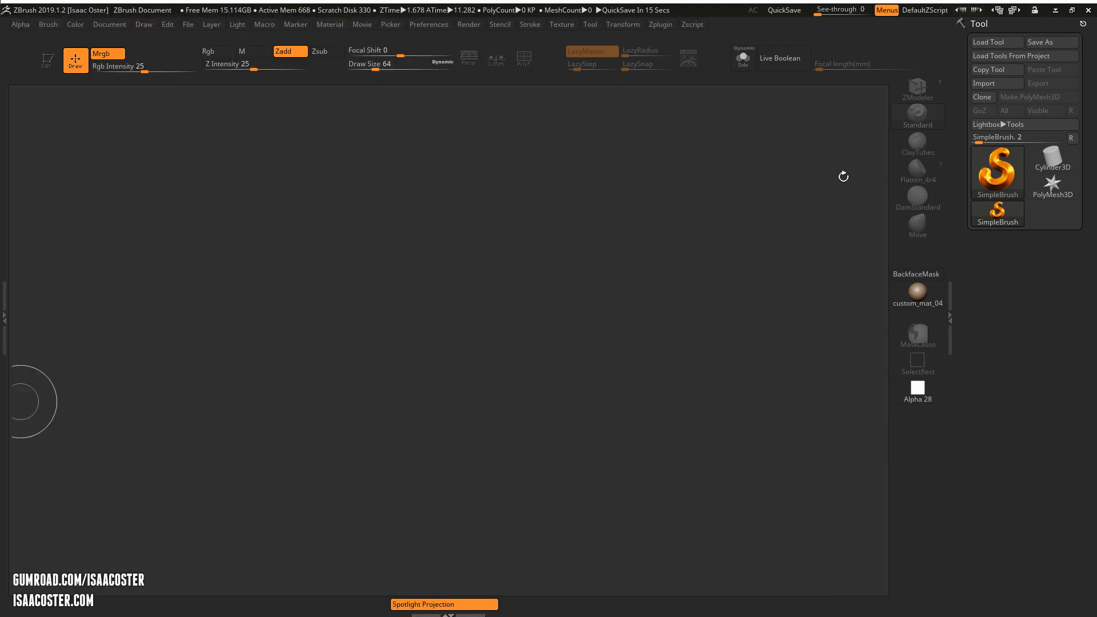
mouse_move(811, 299)
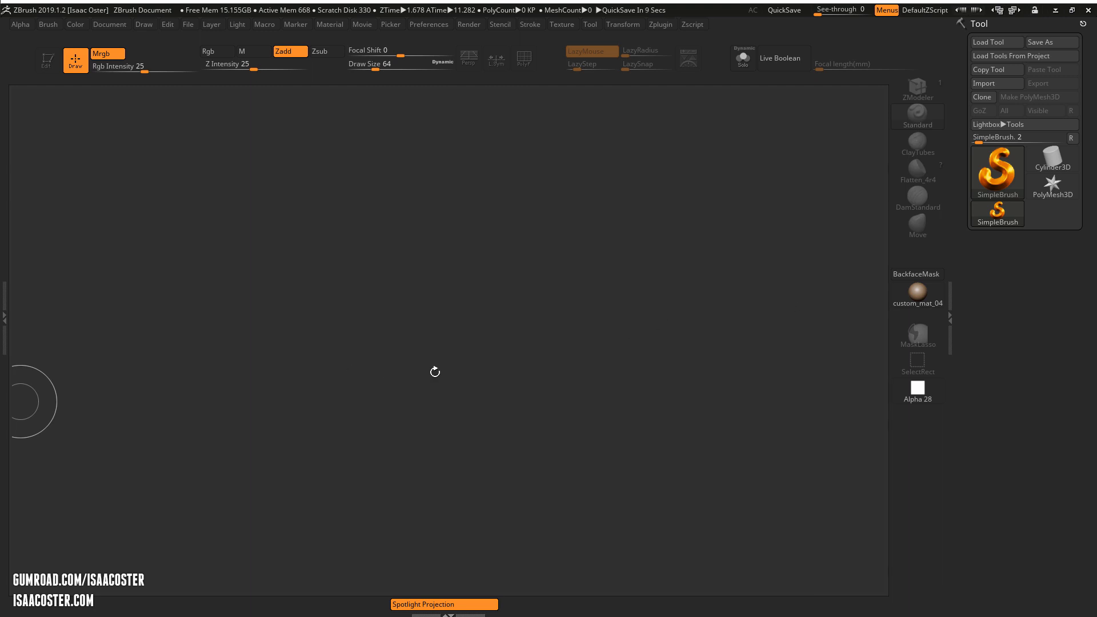
mouse_move(746, 459)
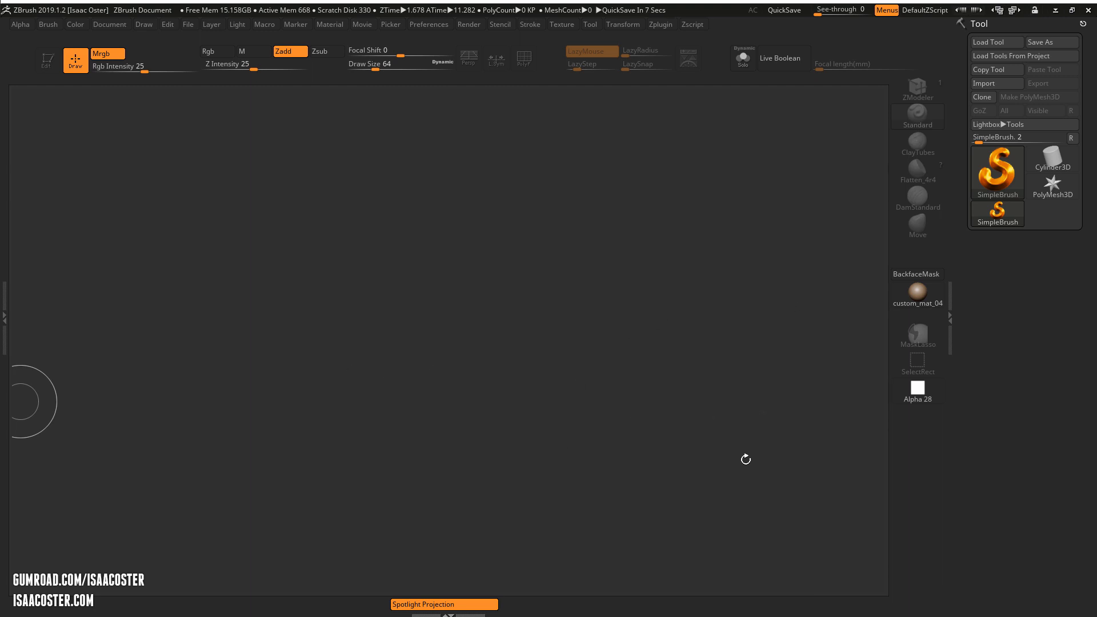
mouse_move(490, 383)
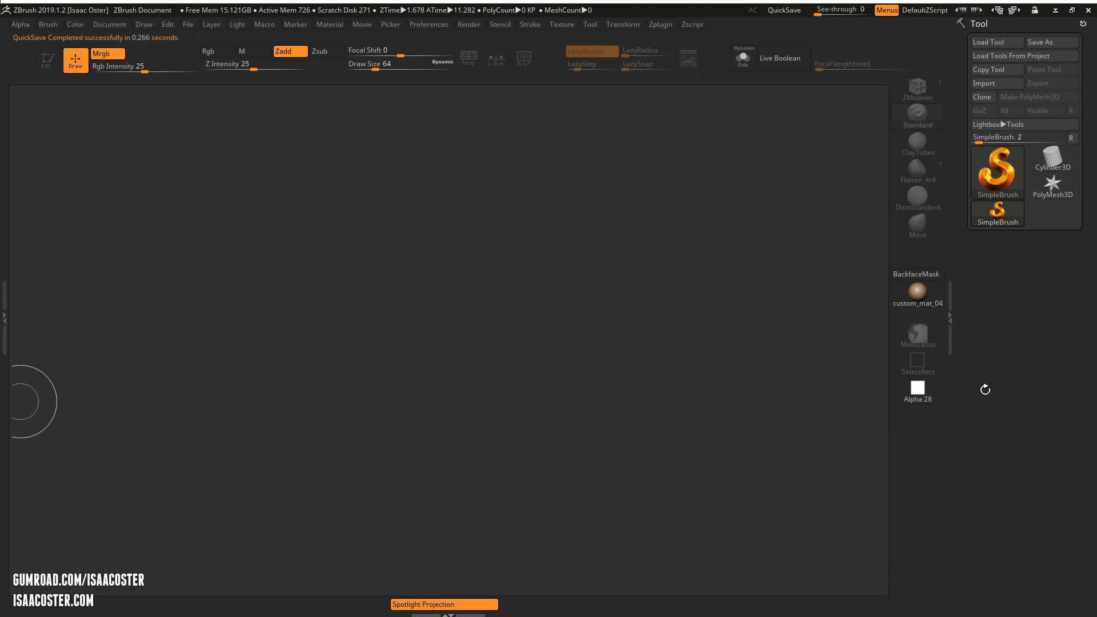
mouse_move(190, 452)
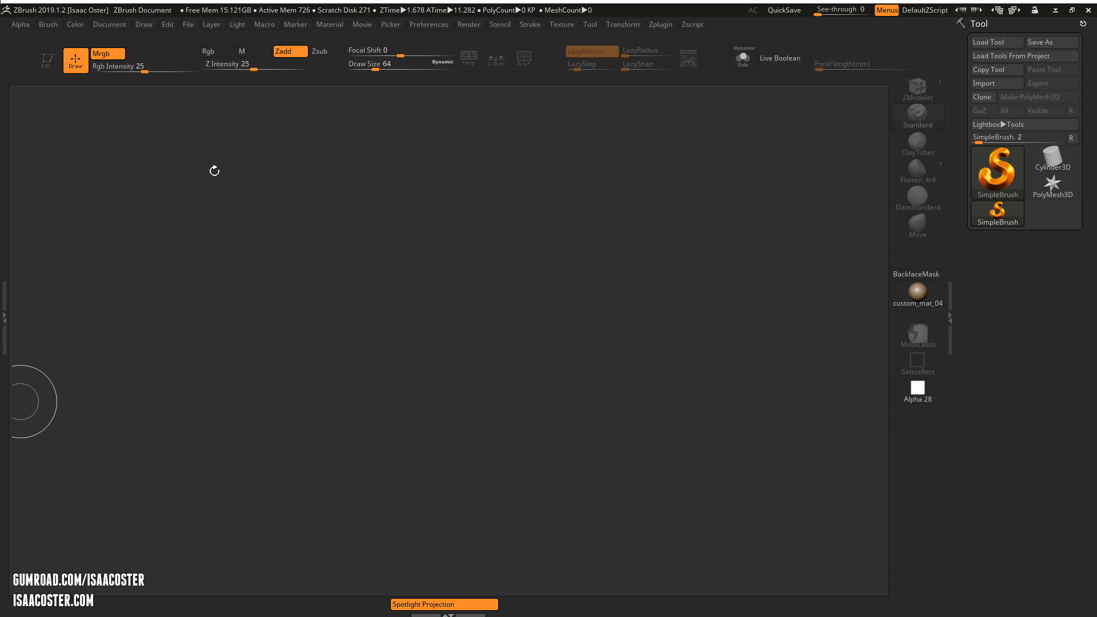
mouse_move(414, 96)
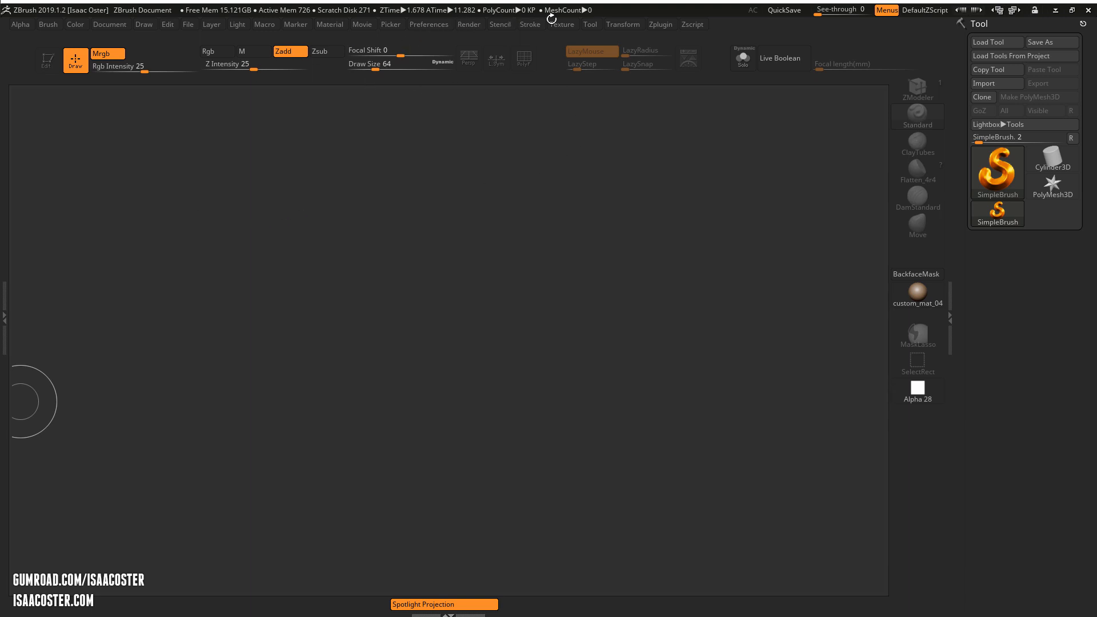
Import hand_two_ref.jpg into the Texture palette as a new texture.
left_click(561, 24)
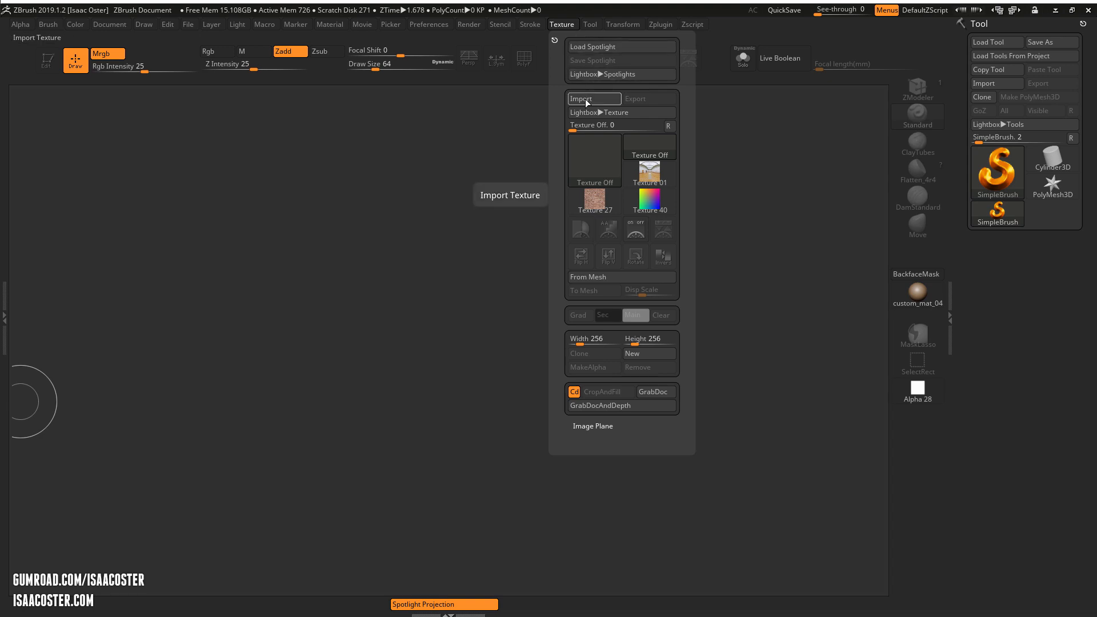
left_click(584, 98)
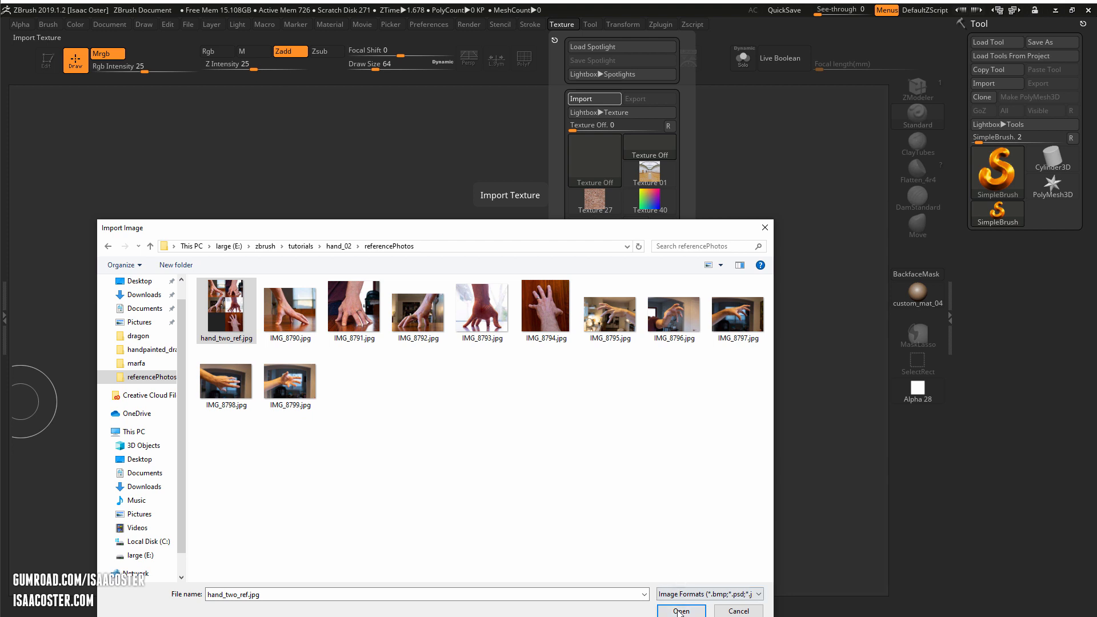
left_click(678, 611)
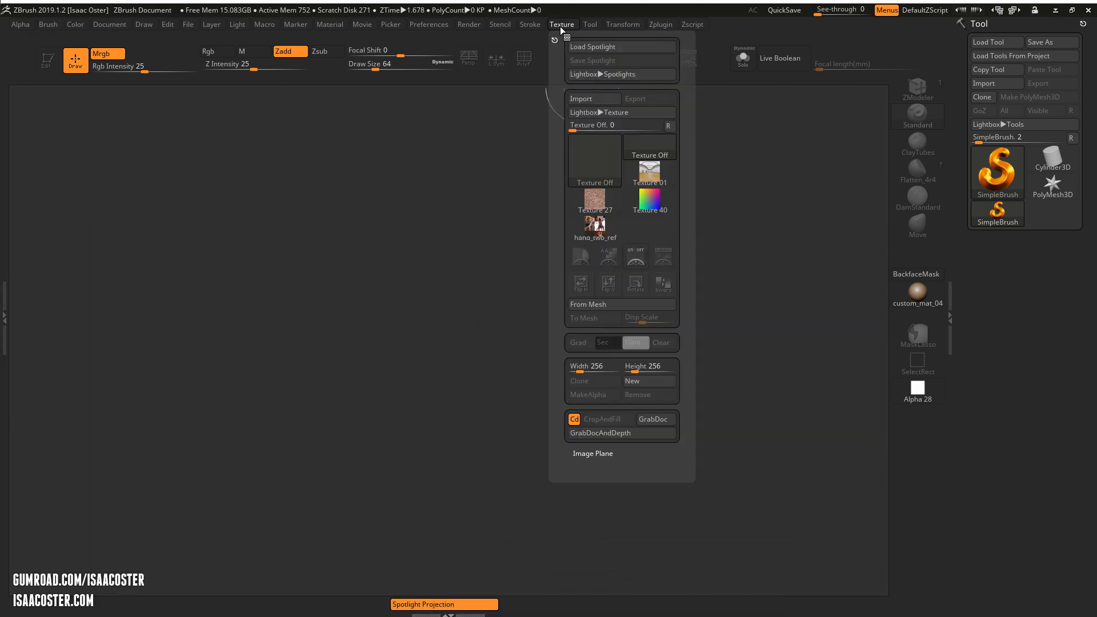
Send the hand_two_ref texture into Spotlight so it shows on the canvas.
left_click(595, 226)
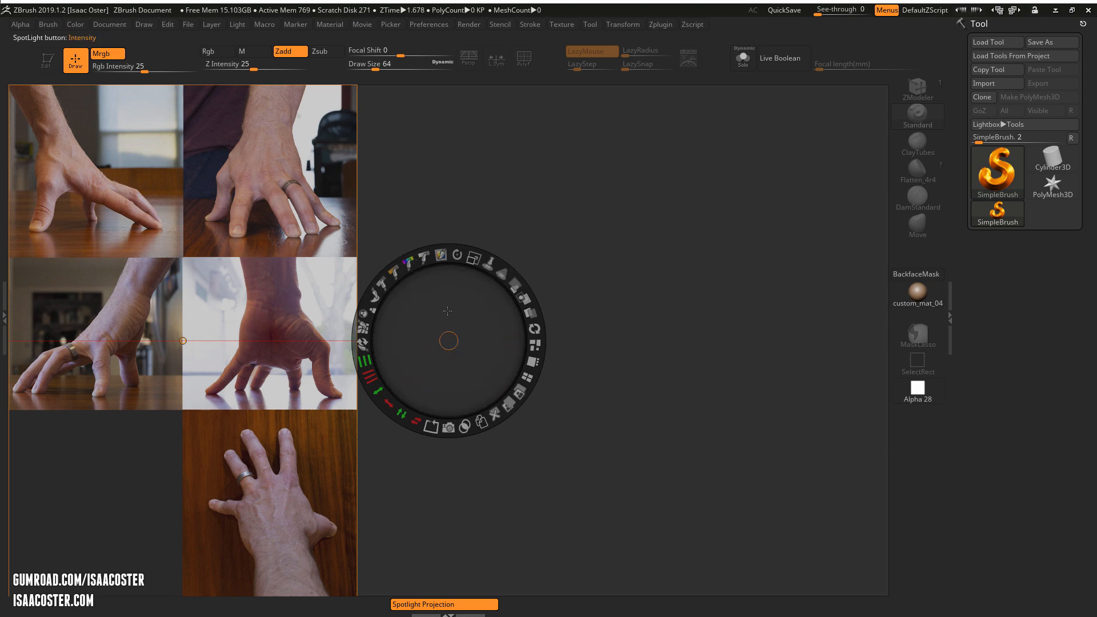
mouse_move(568, 257)
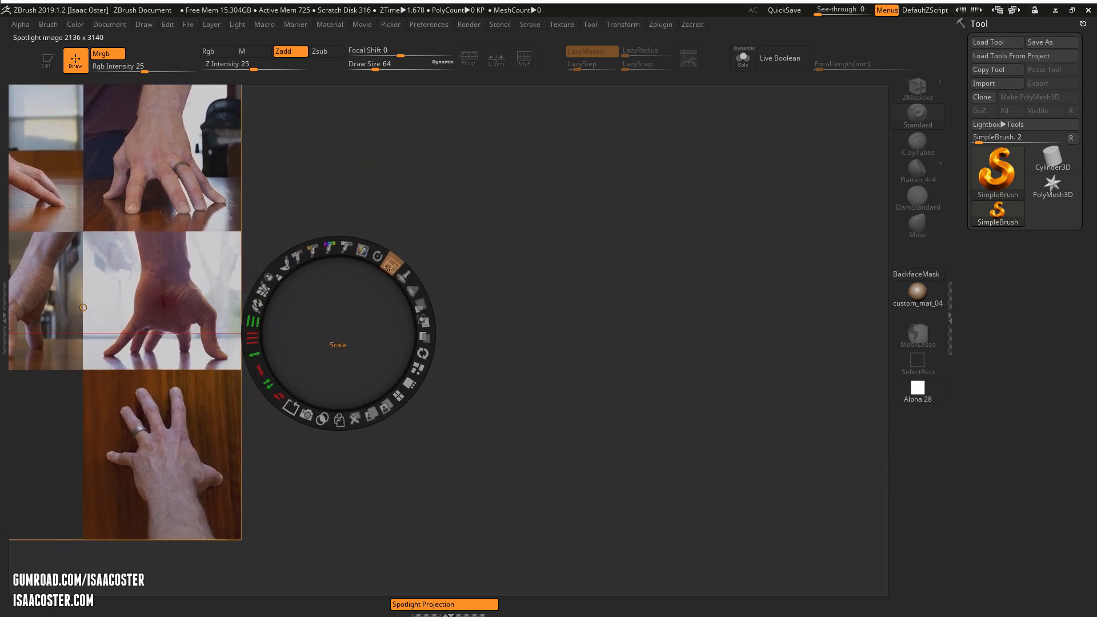
Scale the Spotlight hand reference larger along the left edge and dismiss the dial.
left_click(392, 266)
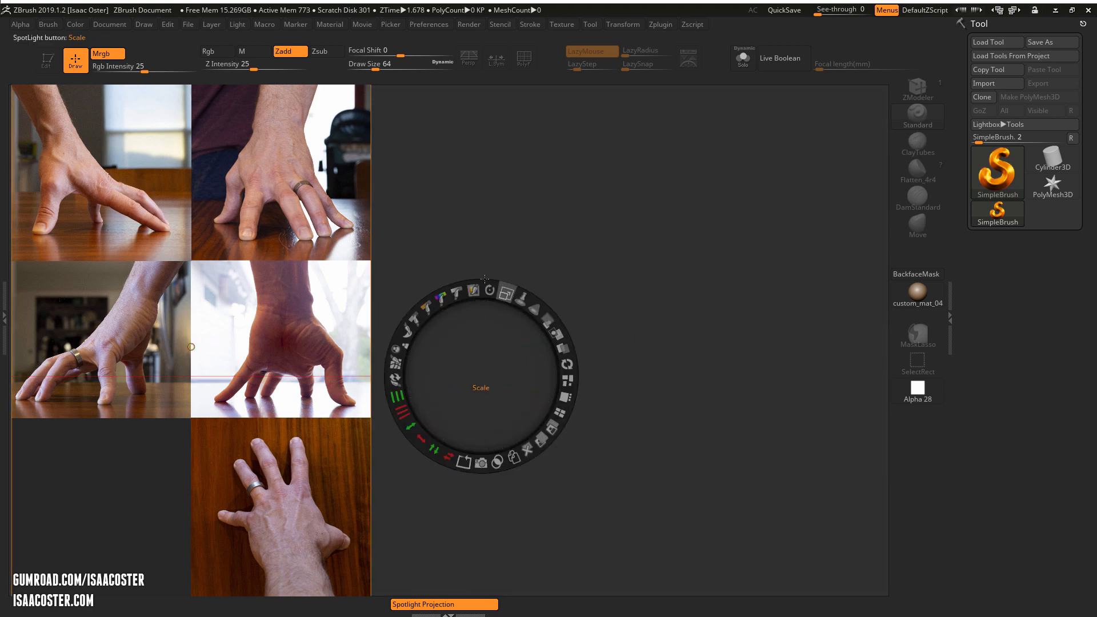
left_click(570, 363)
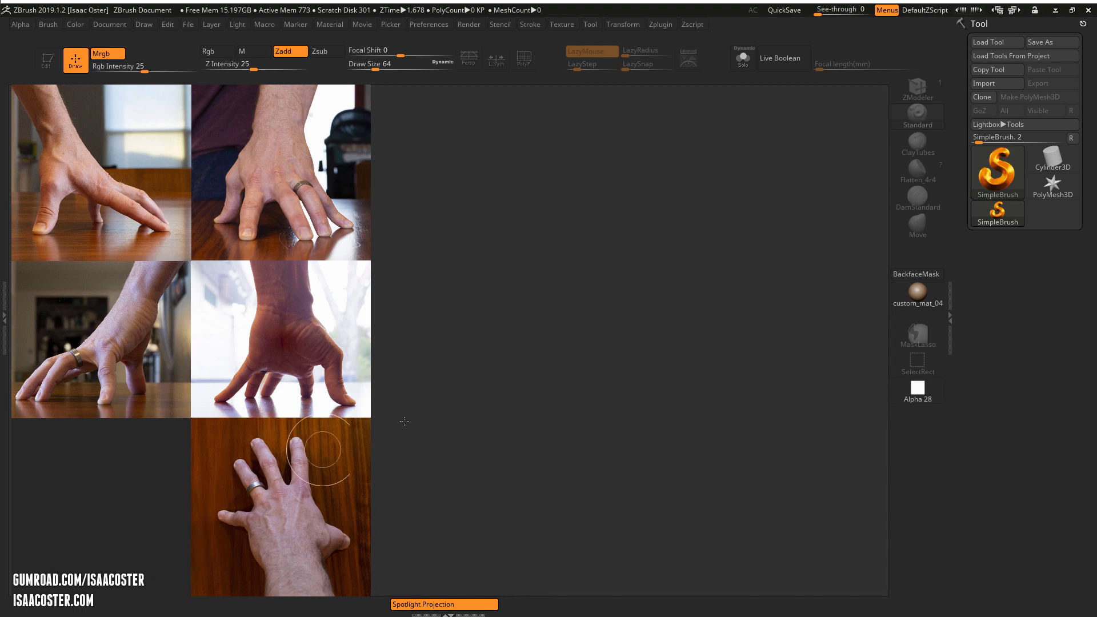
Hide the Spotlight dial, leaving the hand reference displayed on the canvas.
left_click(1002, 124)
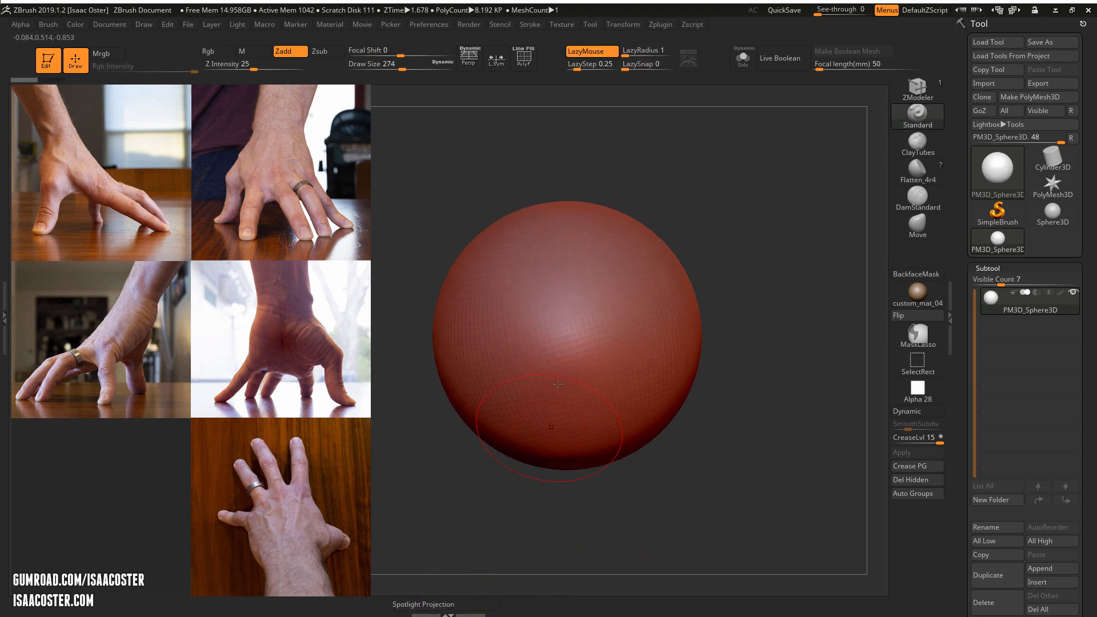
Rotate the editable PolyMesh3D sphere beside the hand reference to view it.
left_click_drag(553, 386, 580, 528)
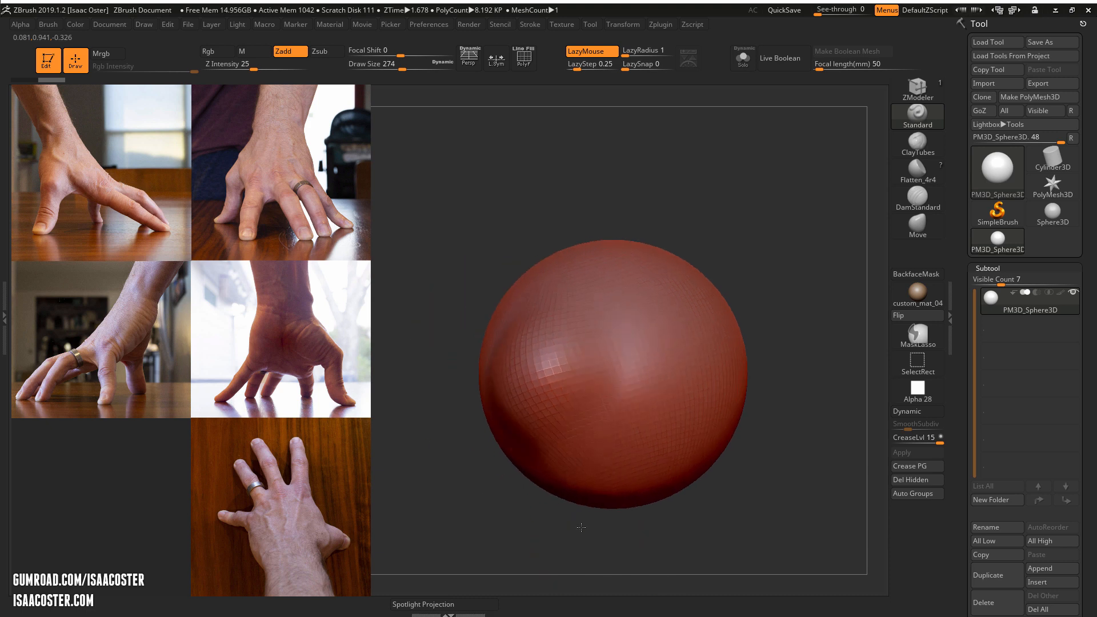